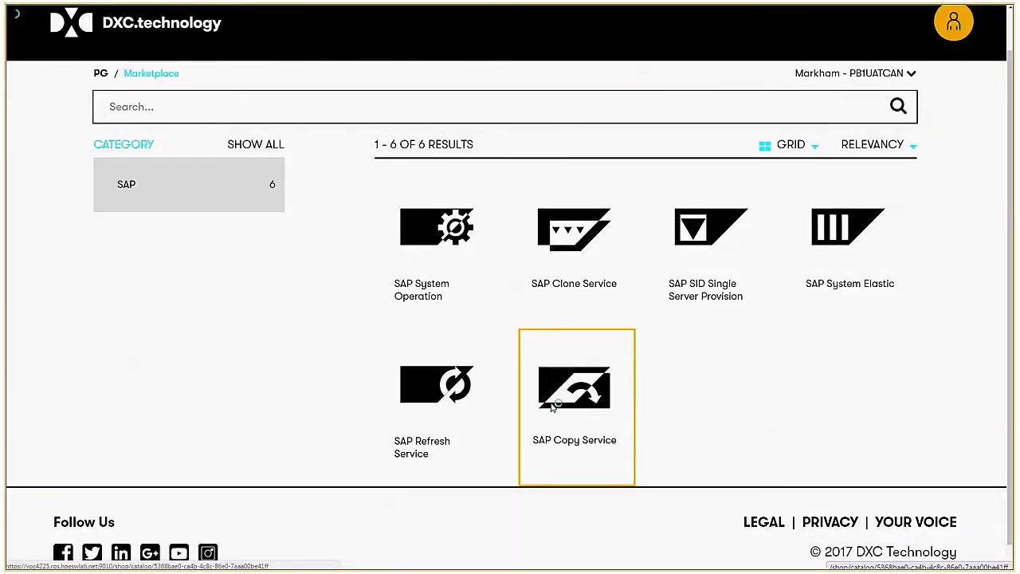
Step: Open the SAP Copy Service tile in the Marketplace and start its configuration
left_click(574, 390)
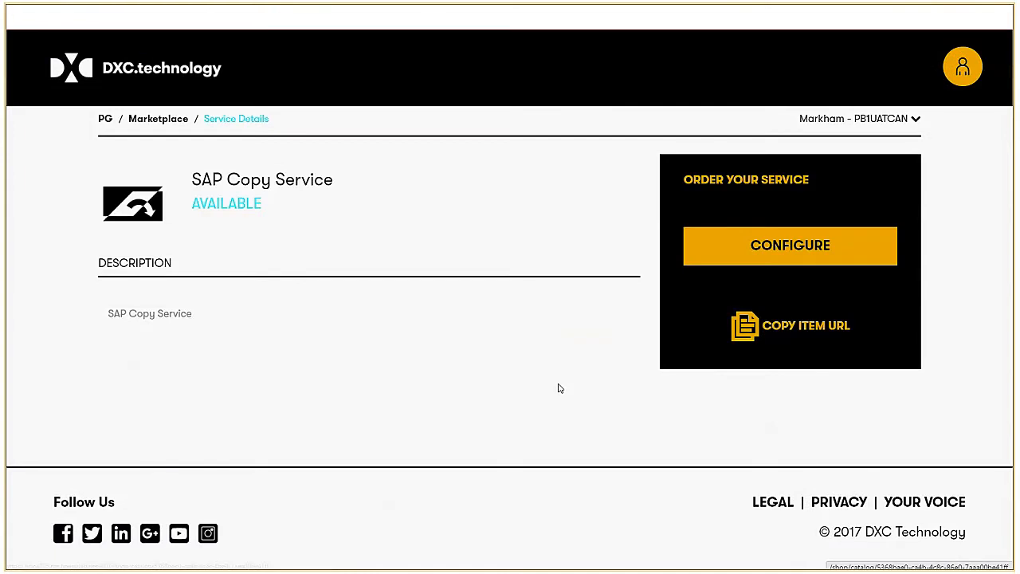
left_click(790, 245)
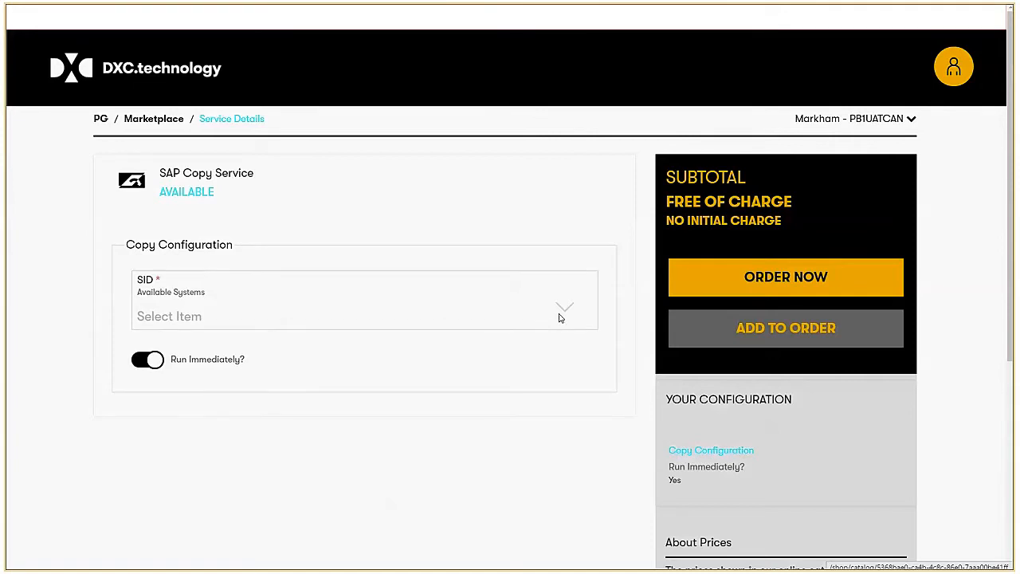
Step: Select source TS1, the TS1 to TC3 lifecycle, and Medium target server size
left_click(364, 316)
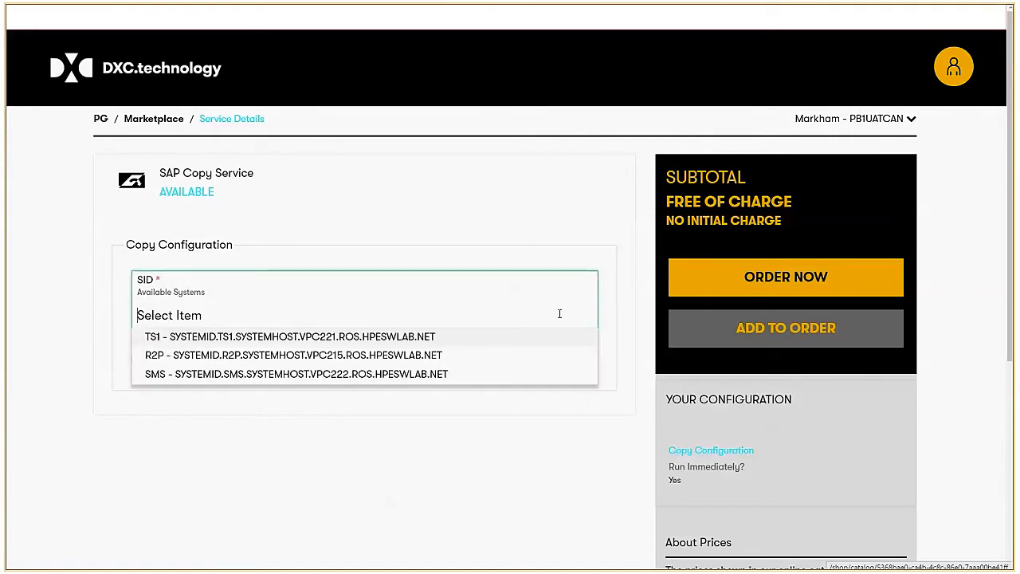
mouse_move(421, 337)
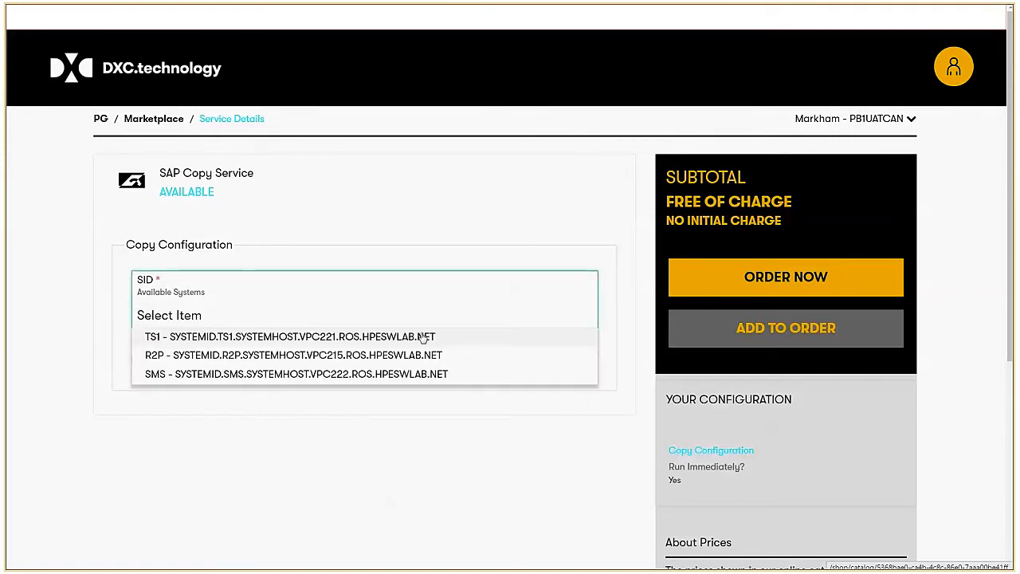
left_click(289, 337)
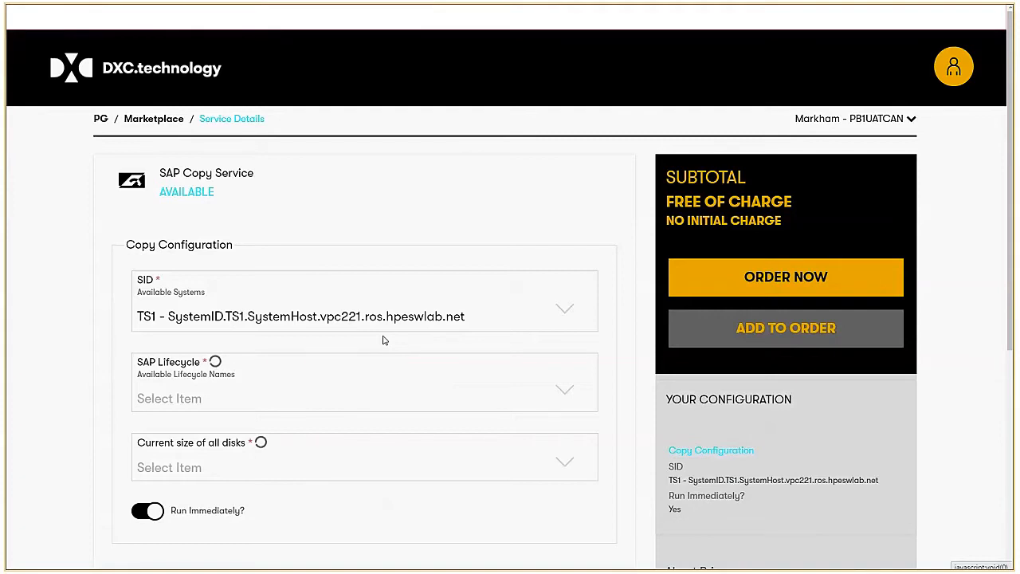
left_click(364, 398)
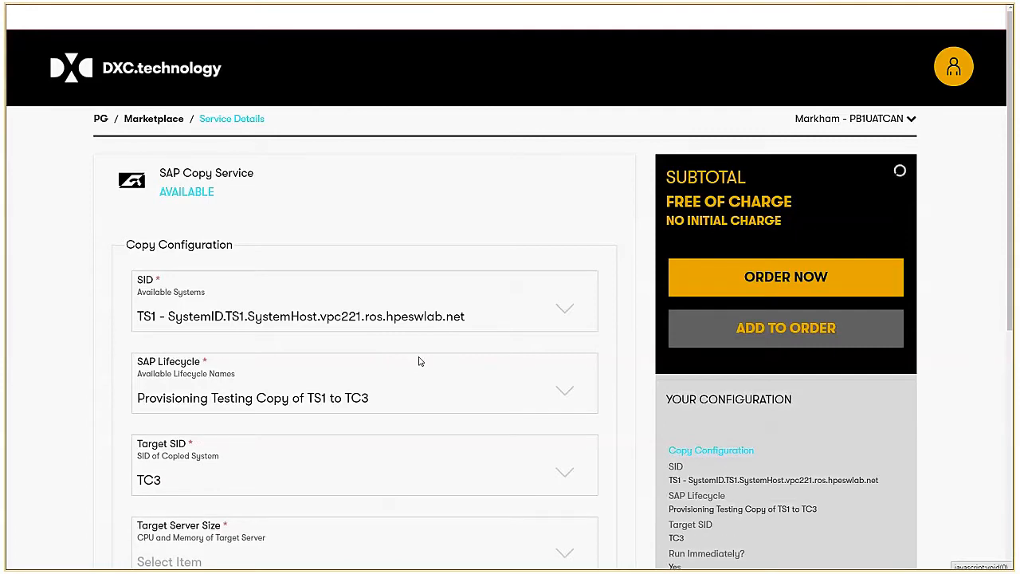
scroll("down", 3)
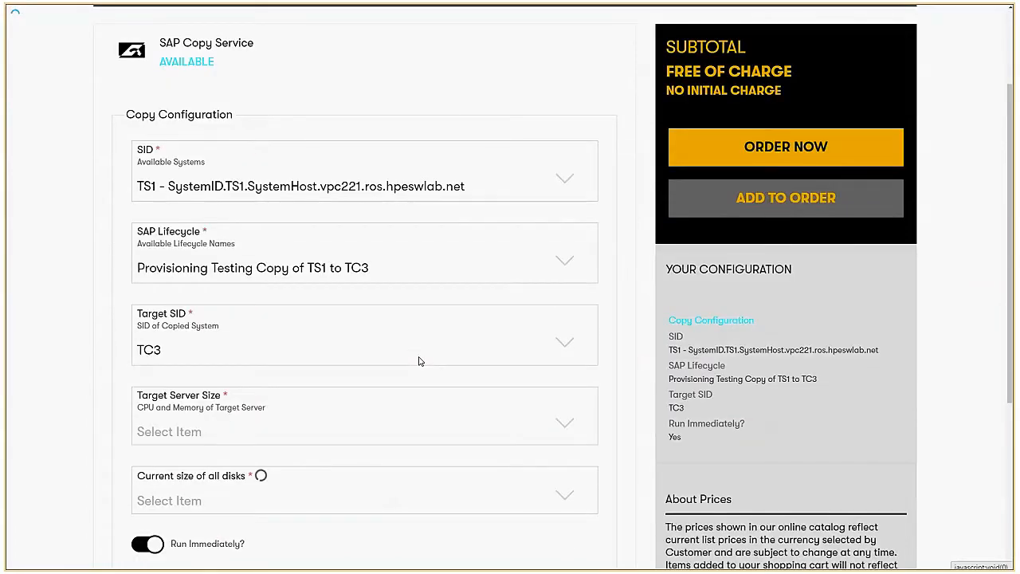
scroll("down", 3)
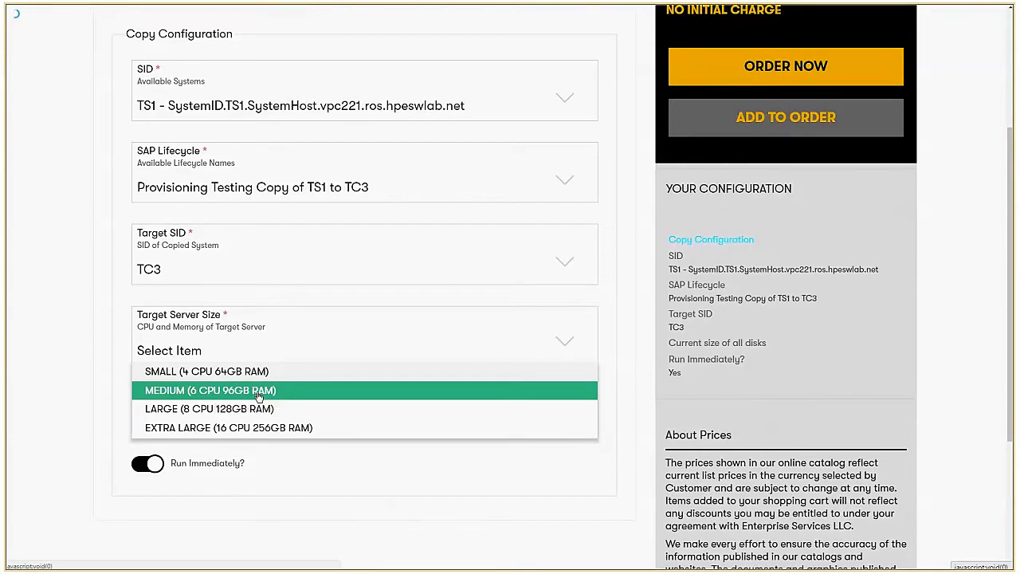
left_click(210, 390)
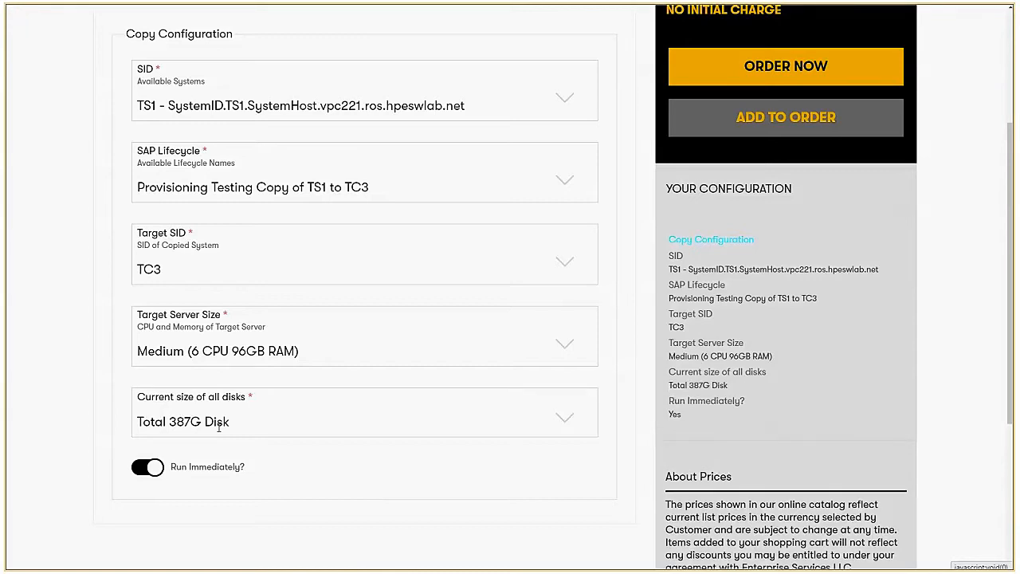
mouse_move(757, 93)
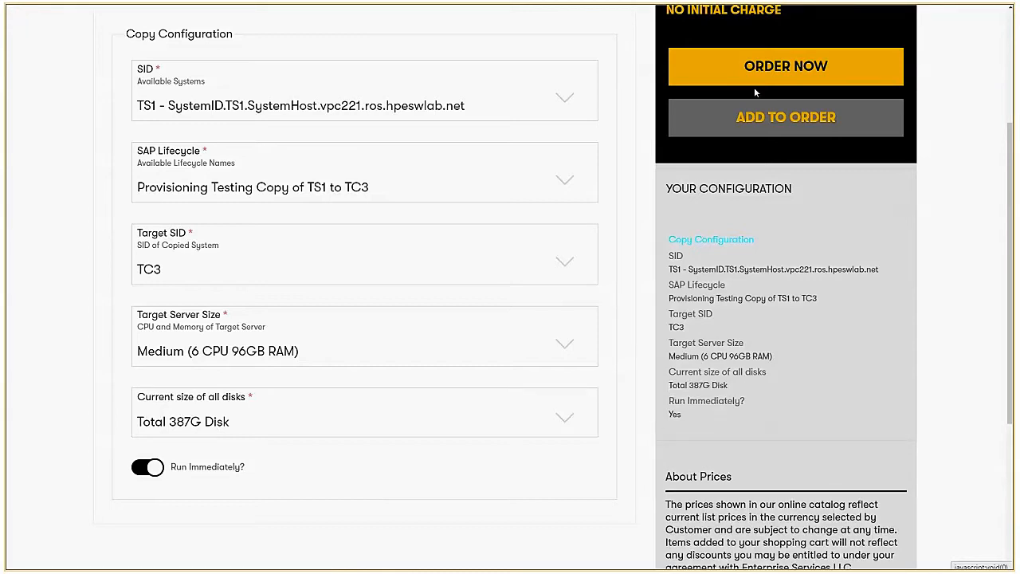
Step: Proceed to the order page and accept the terms and conditions
left_click(786, 66)
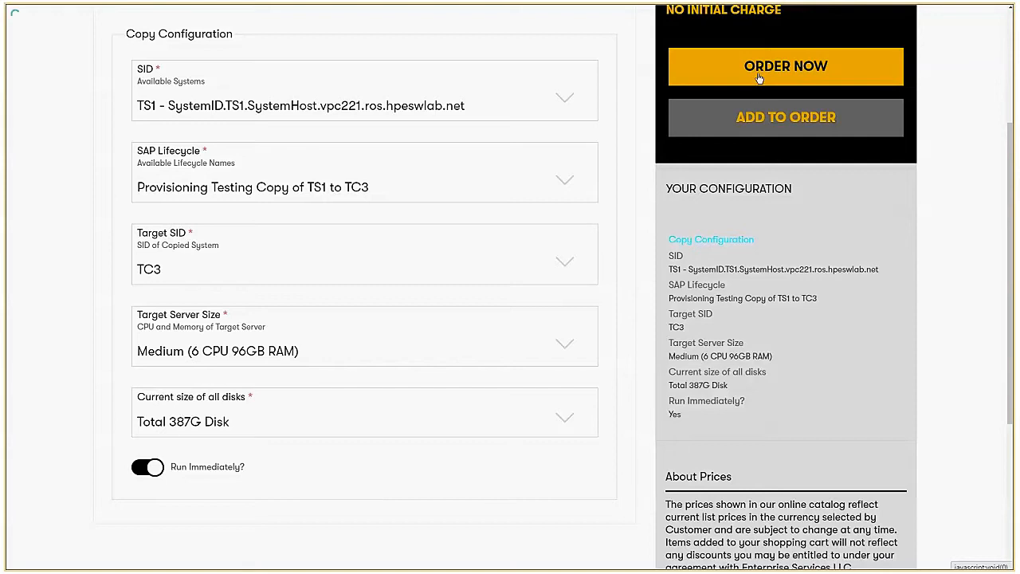
left_click(786, 66)
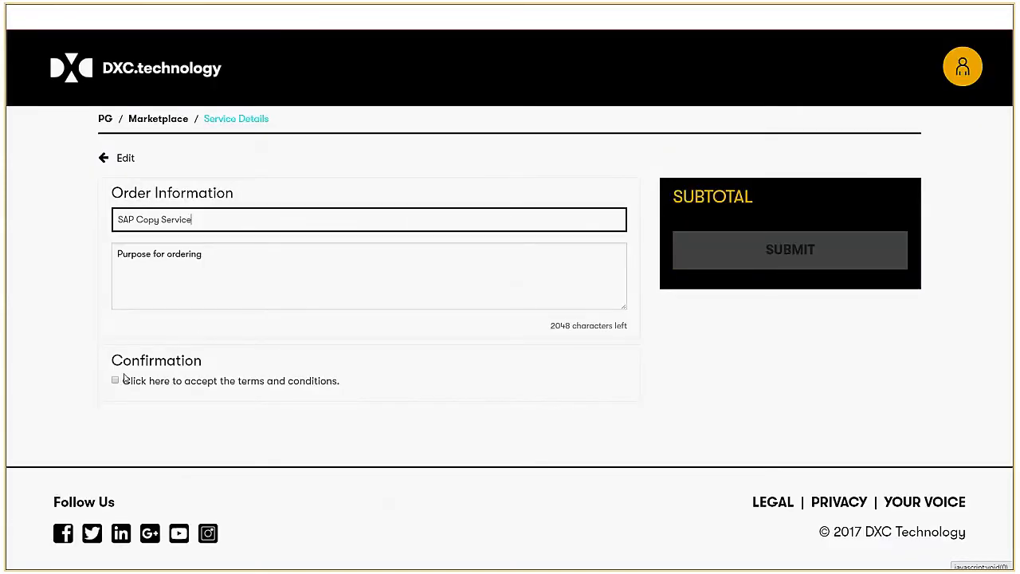
left_click(115, 380)
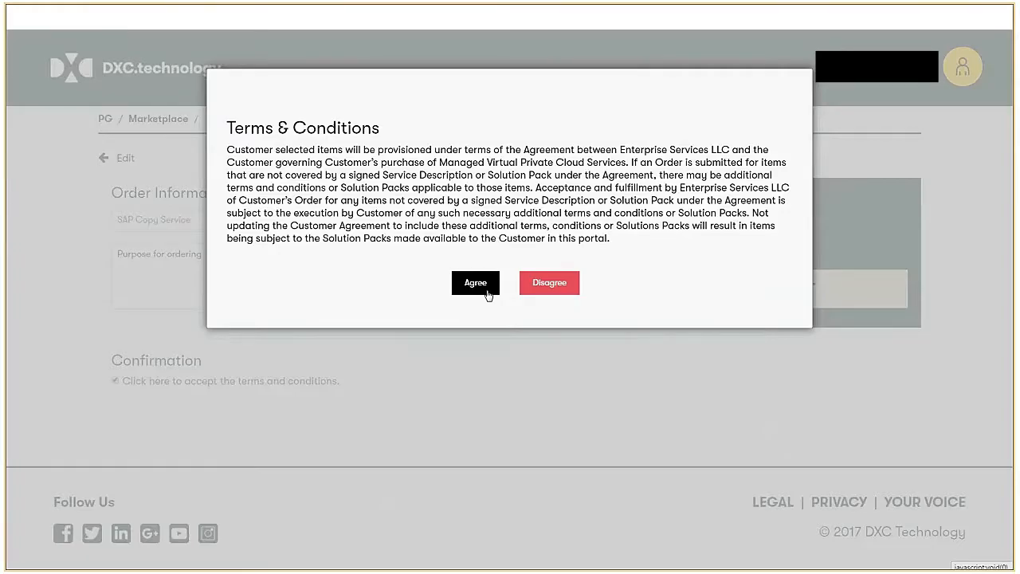
left_click(475, 282)
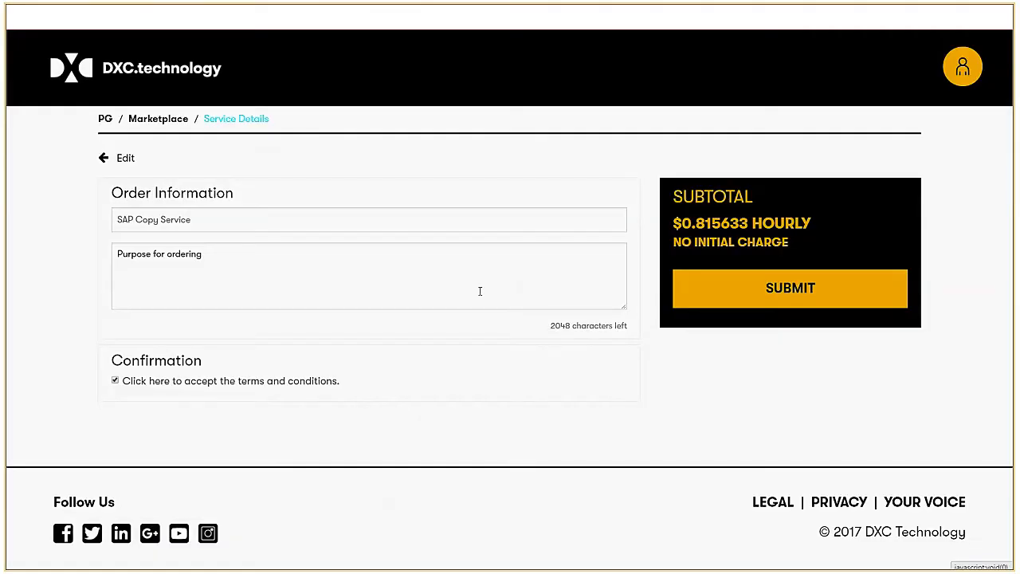
mouse_move(471, 297)
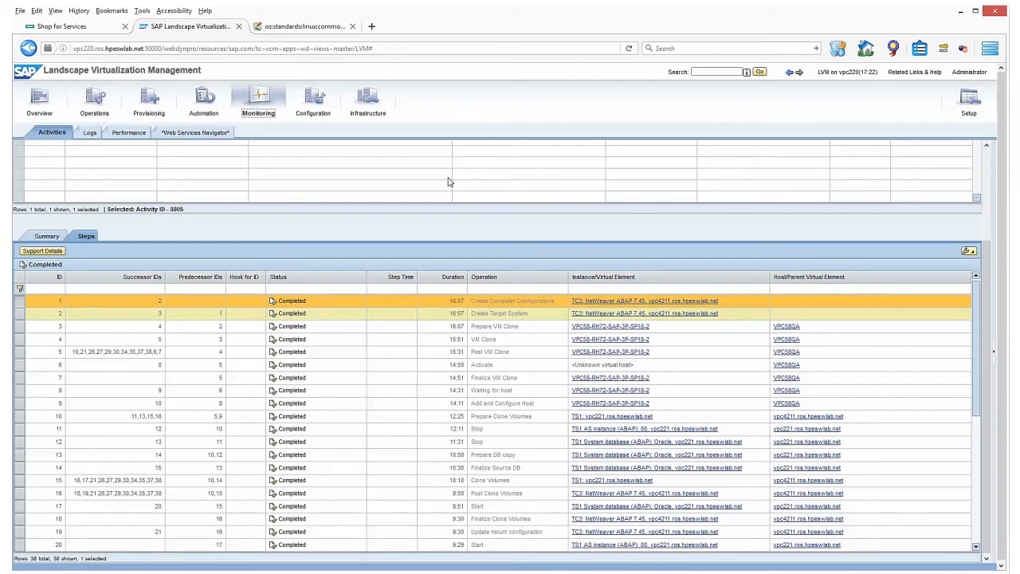
mouse_move(537, 364)
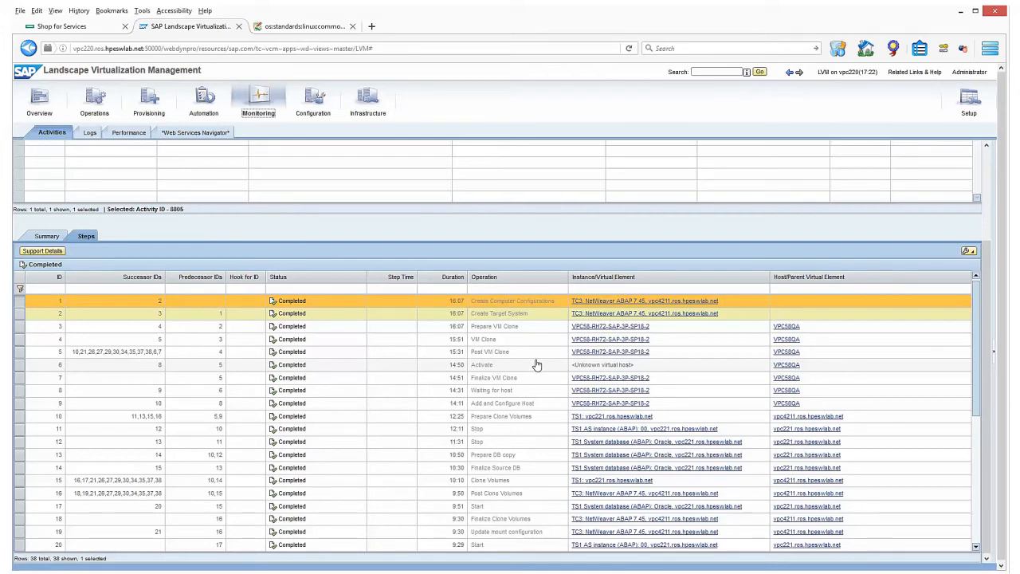
mouse_move(537, 367)
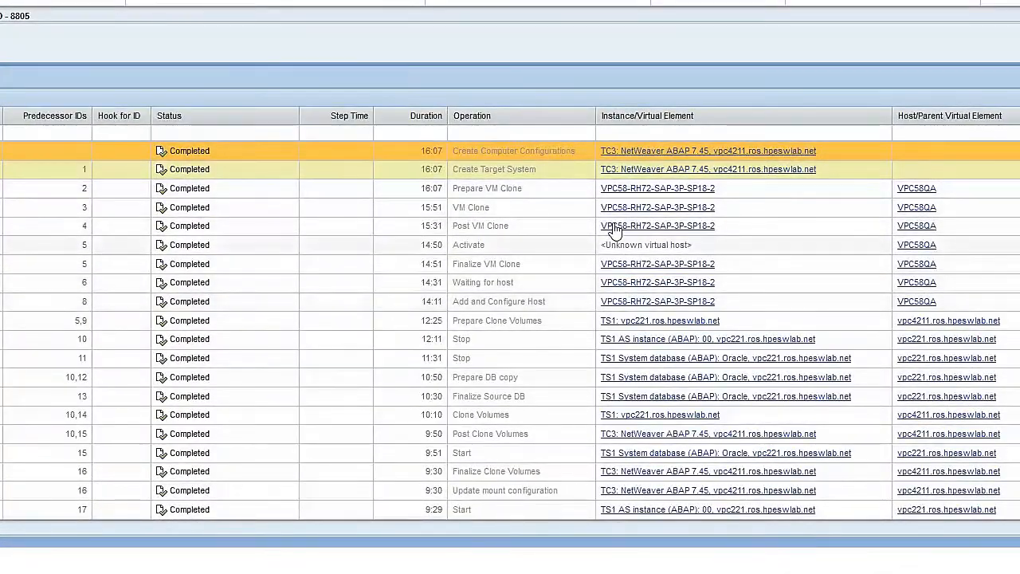
mouse_move(552, 165)
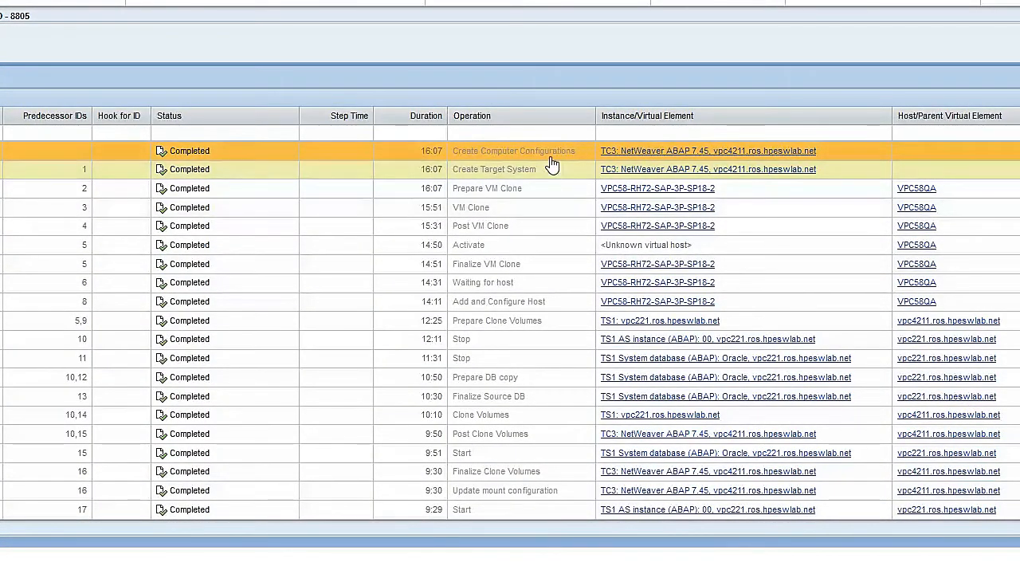
mouse_move(475, 288)
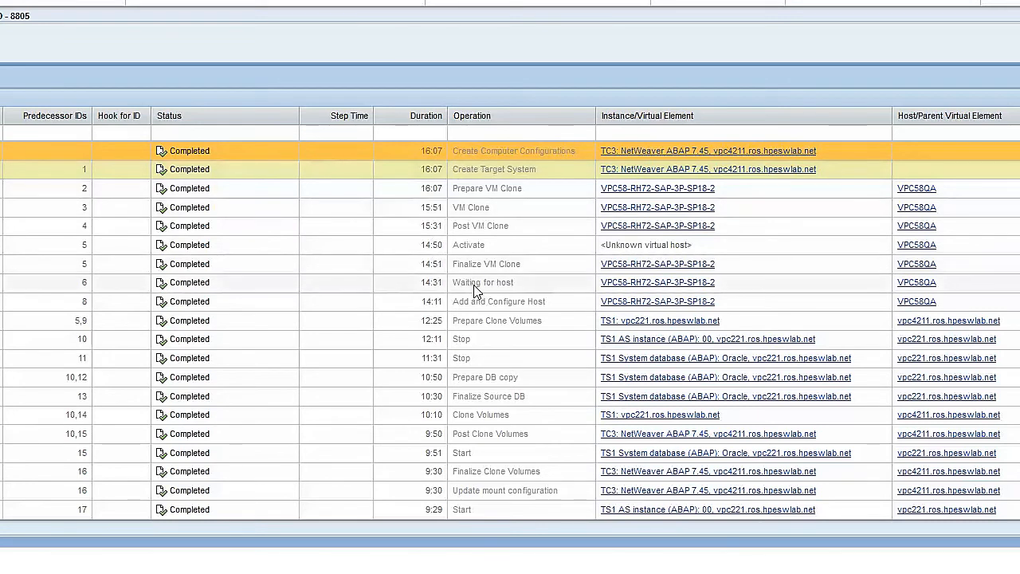
mouse_move(452, 381)
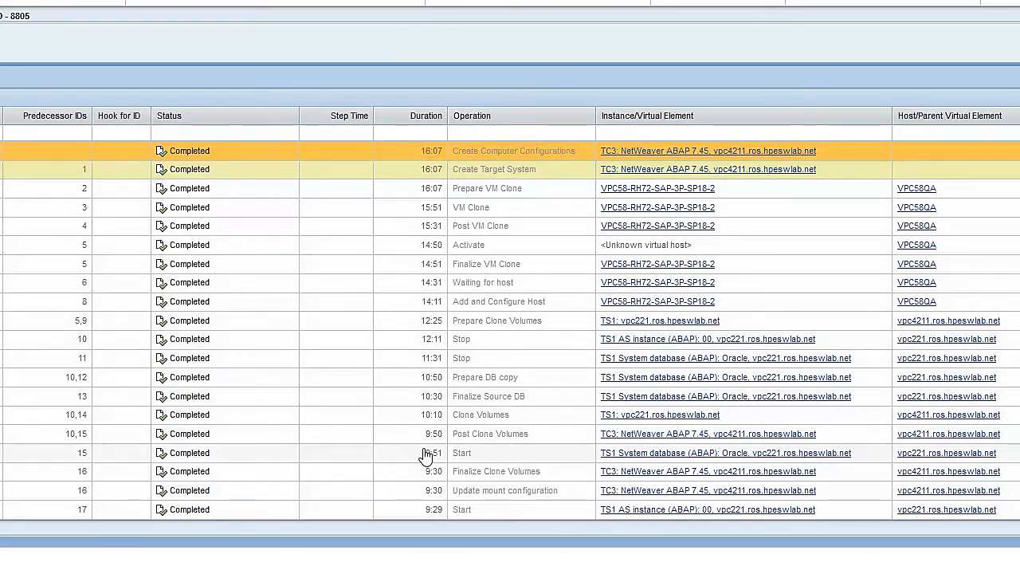
mouse_move(540, 346)
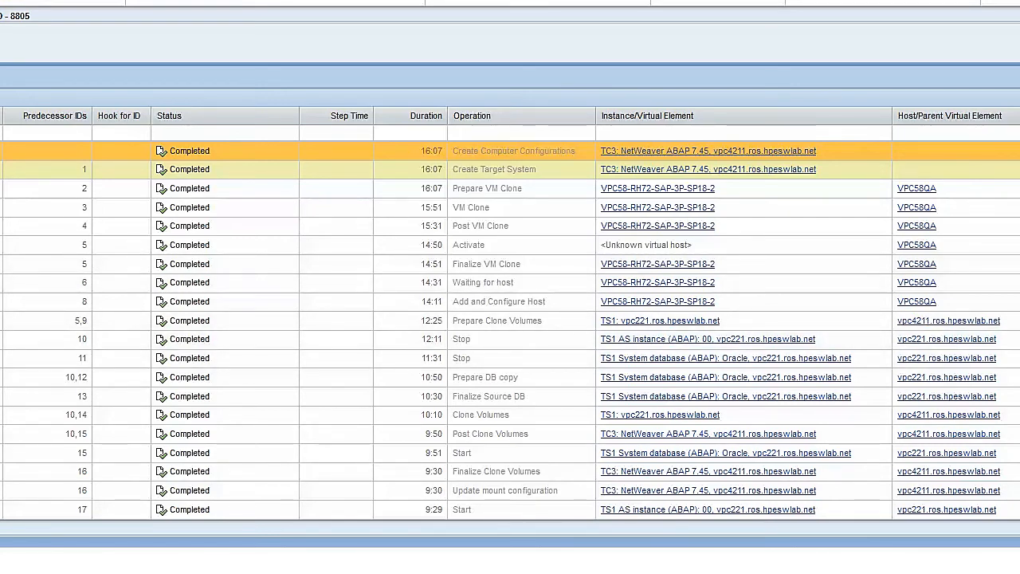
scroll("down", 3)
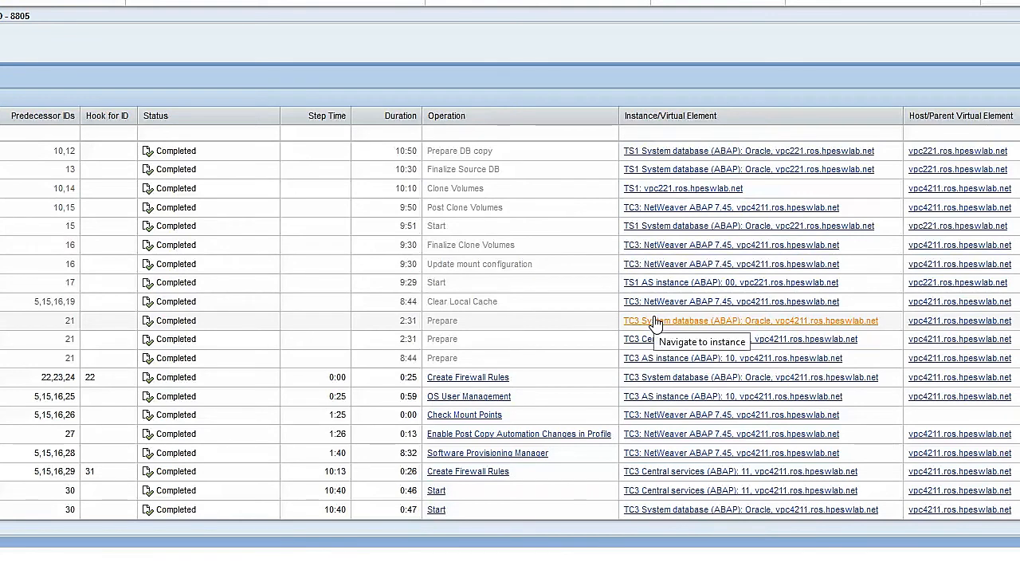
mouse_move(430, 401)
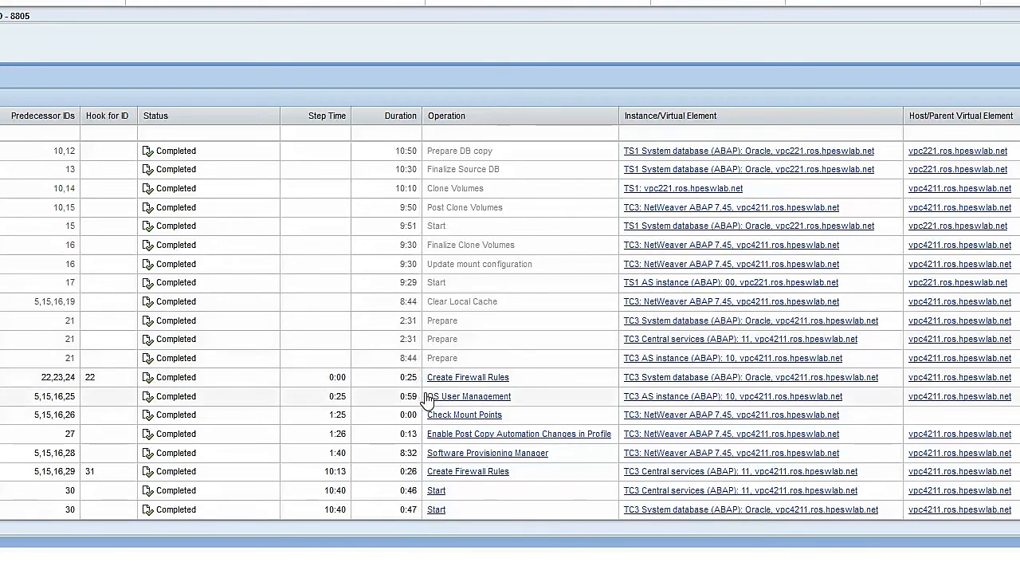
mouse_move(466, 434)
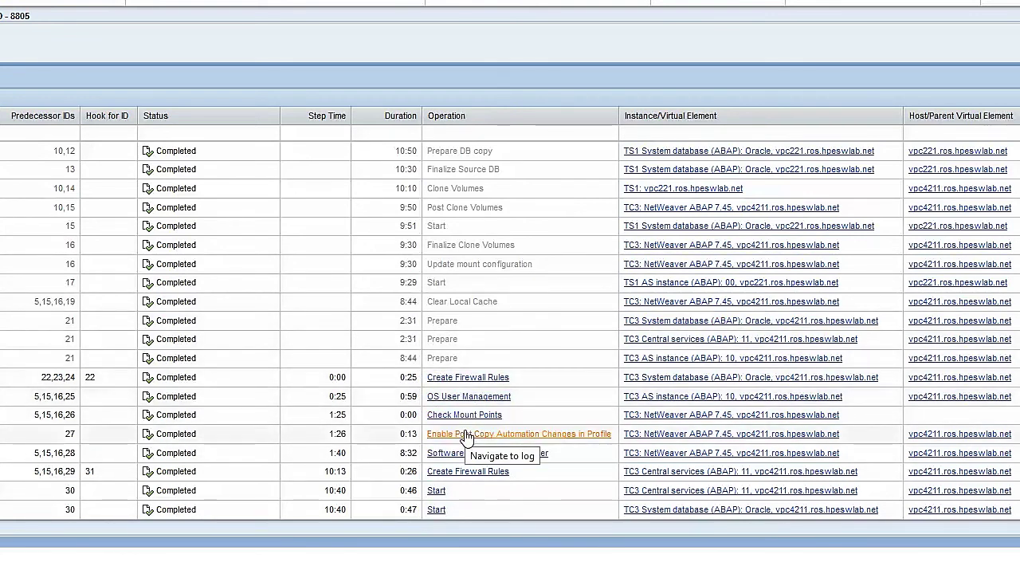
mouse_move(499, 457)
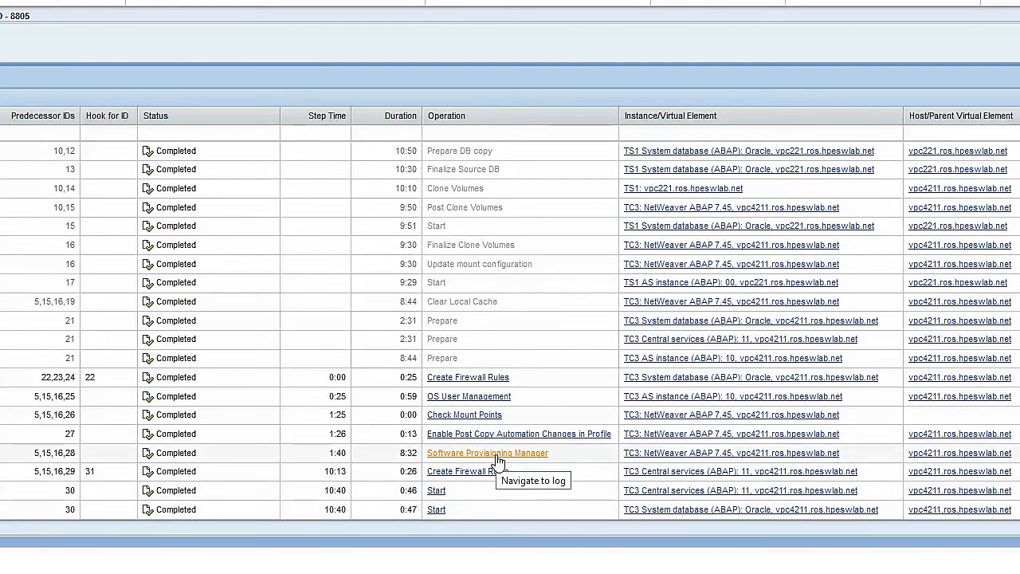
scroll("down", 3)
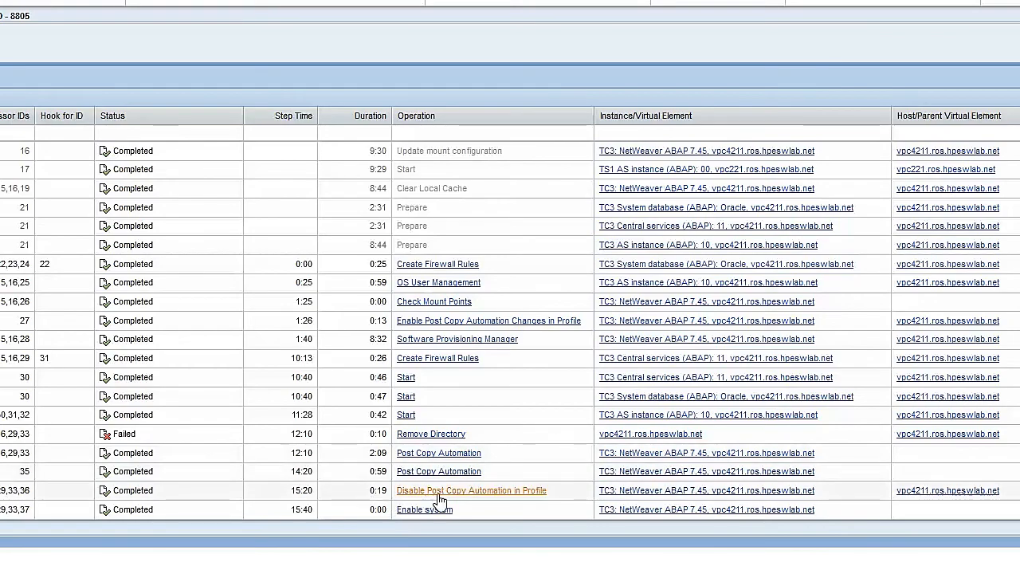
mouse_move(450, 498)
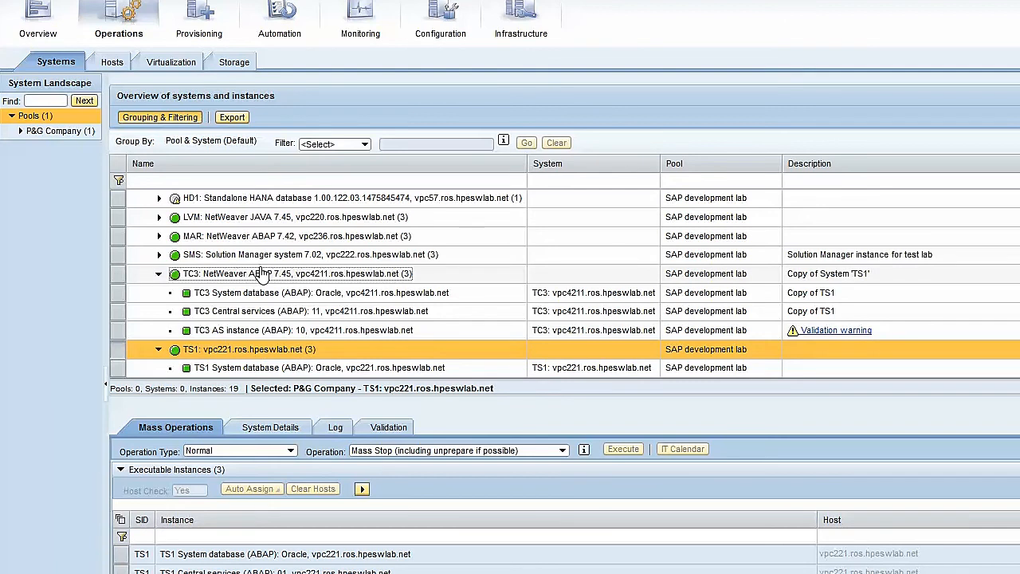
mouse_move(265, 283)
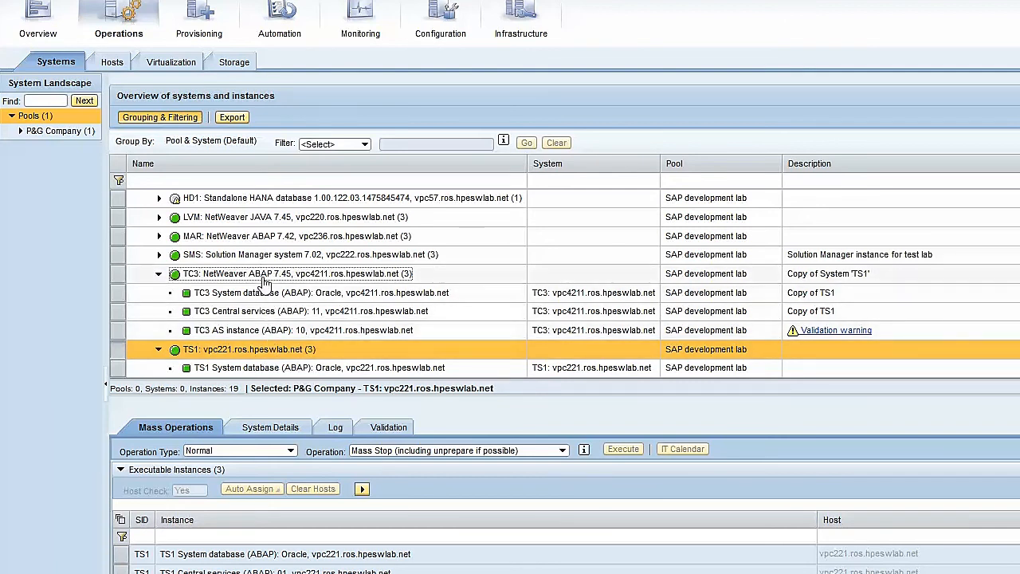